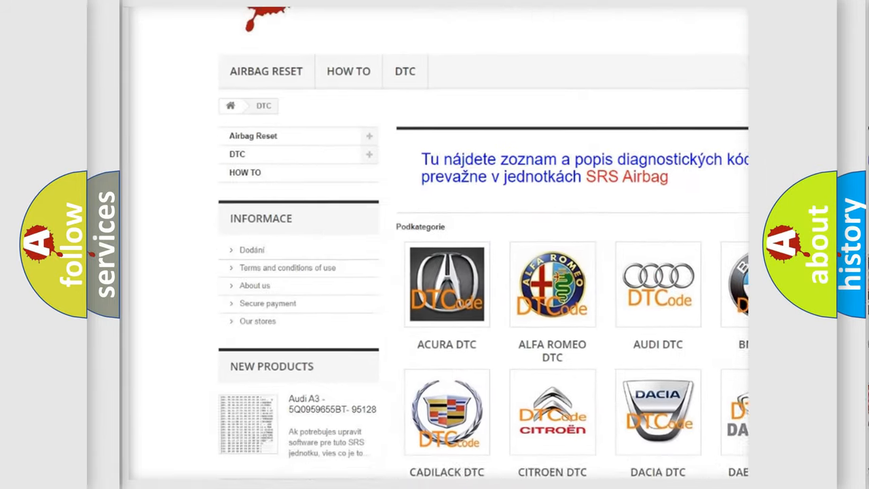
{"action": "scroll", "scroll_direction": "down", "scroll_amount": 3}
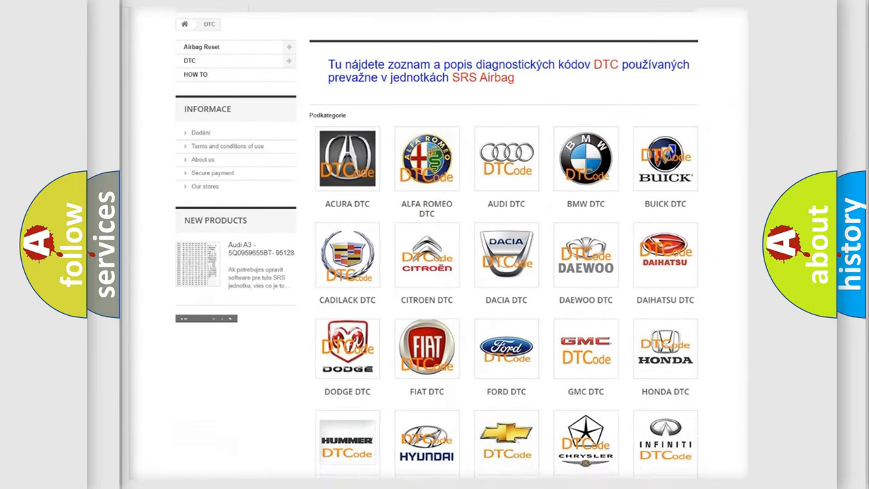
{"action": "scroll", "scroll_direction": "down", "scroll_amount": 3}
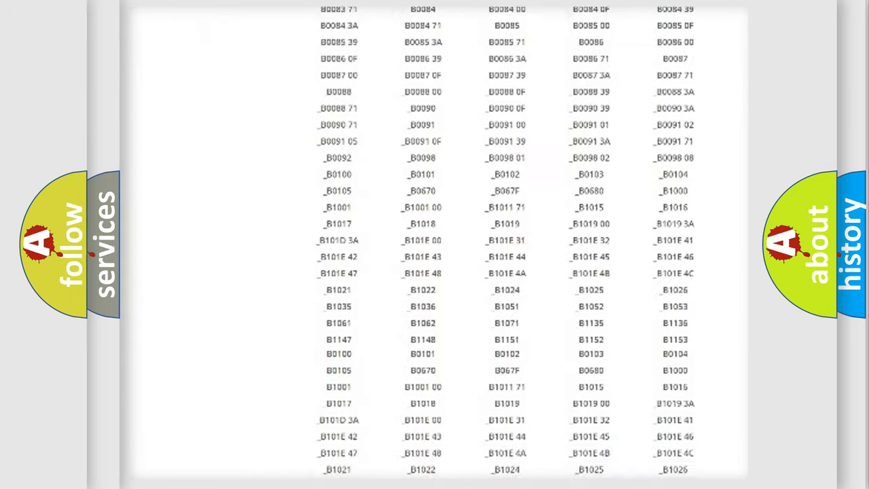
{"action": "scroll", "scroll_direction": "down", "scroll_amount": 3}
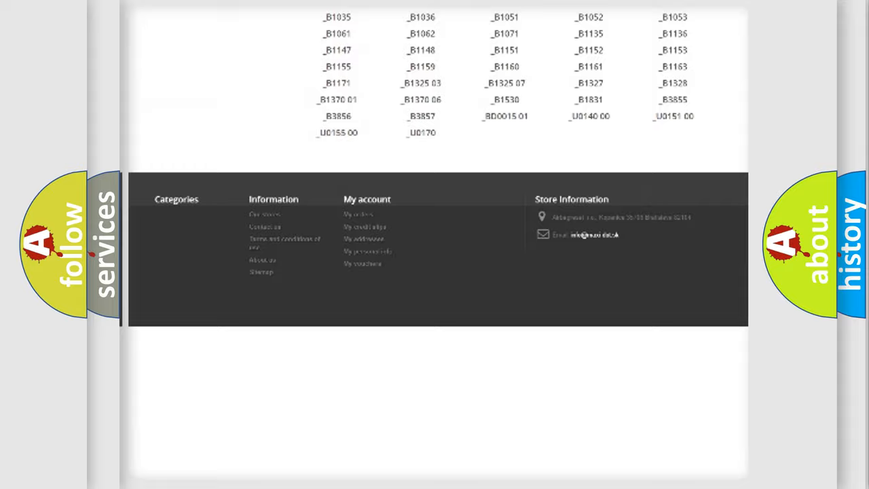
{"action": "scroll", "scroll_direction": "up", "scroll_amount": 3}
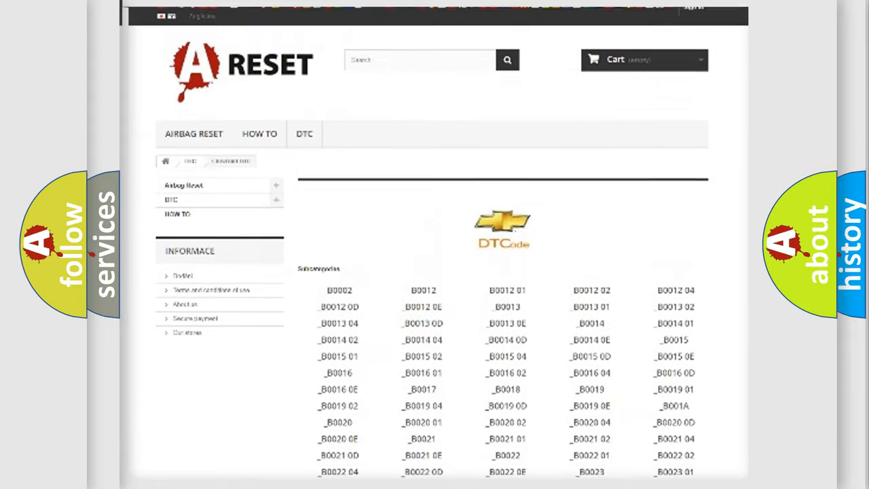